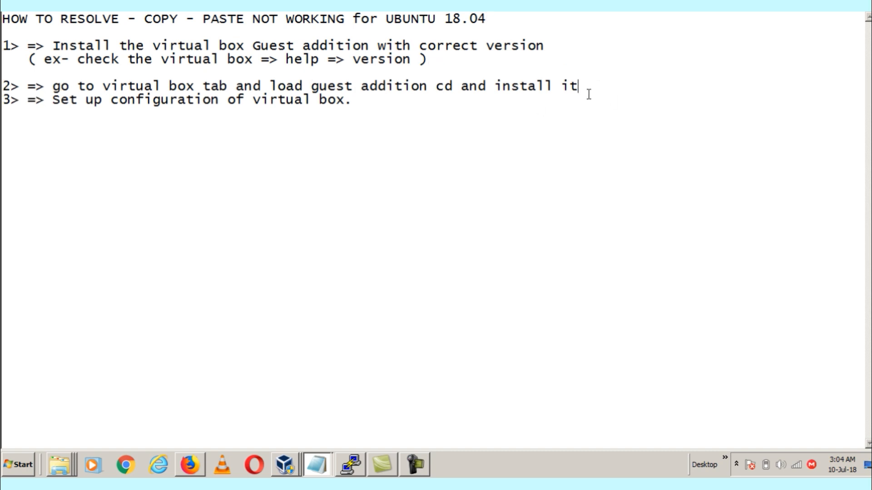
Step: Add a full stop to the end of a troubleshooting step in Notepad
type(".")
left_click(228, 60)
type(".")
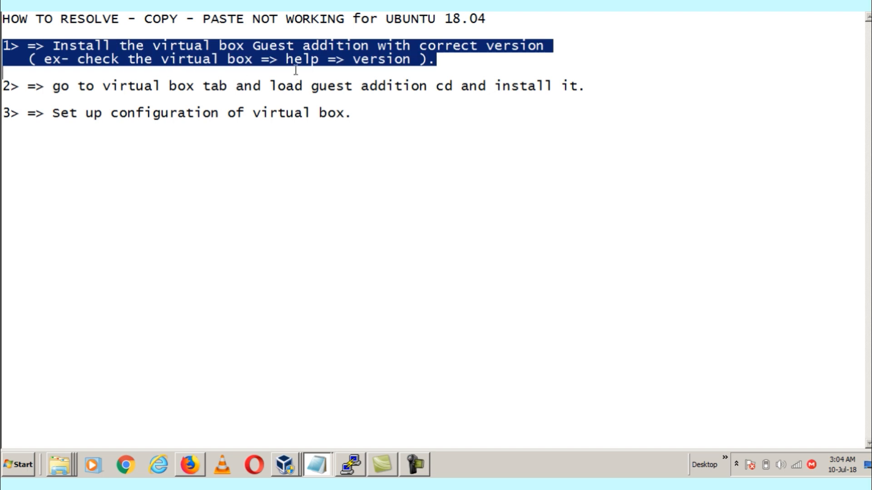
mouse_move(367, 470)
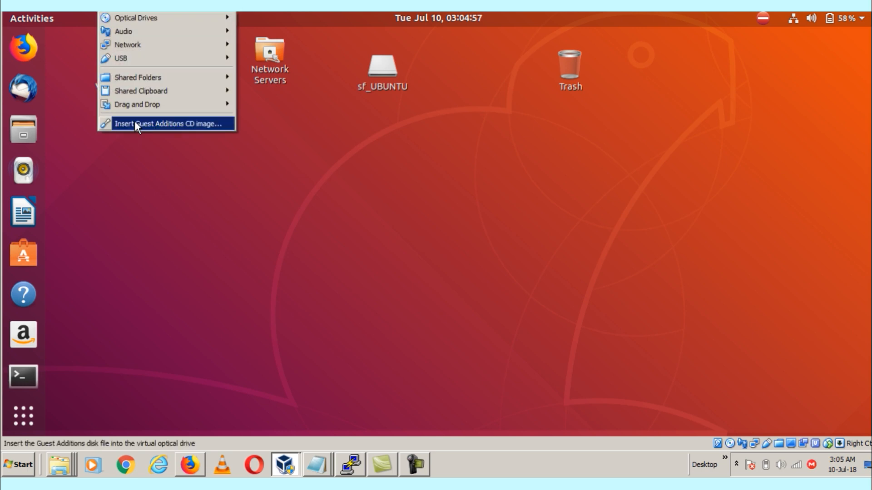
mouse_move(158, 129)
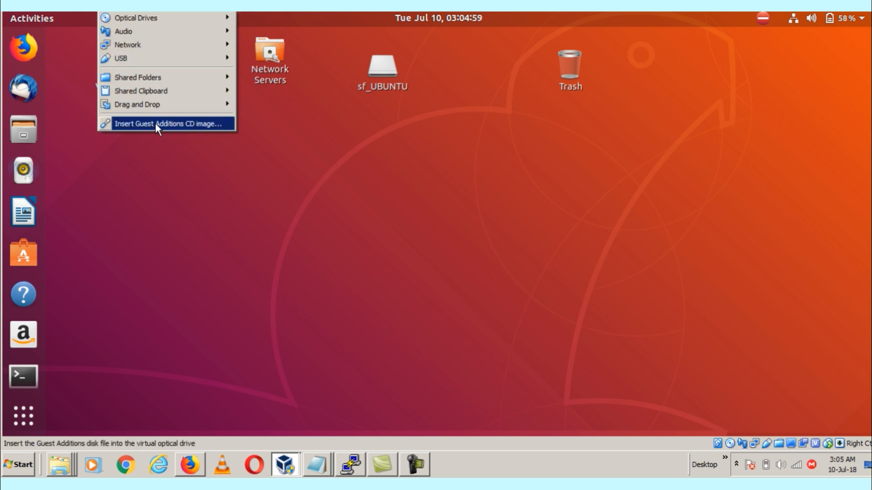
mouse_move(214, 132)
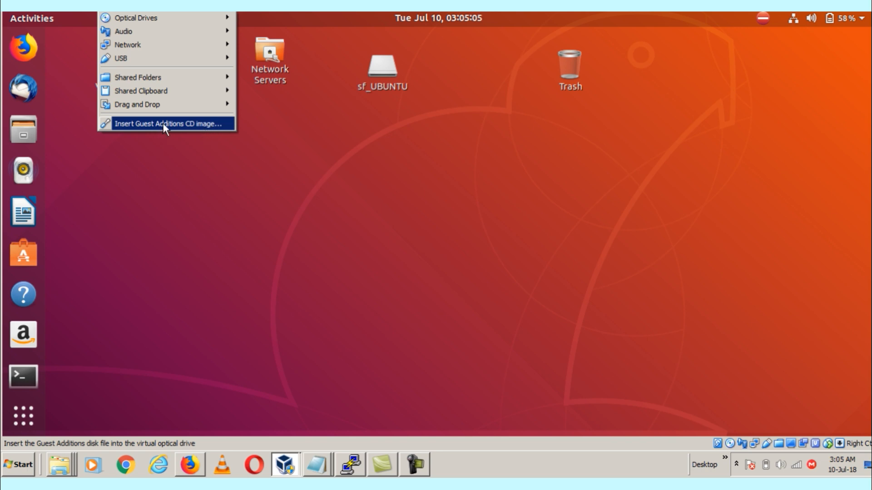
mouse_move(171, 131)
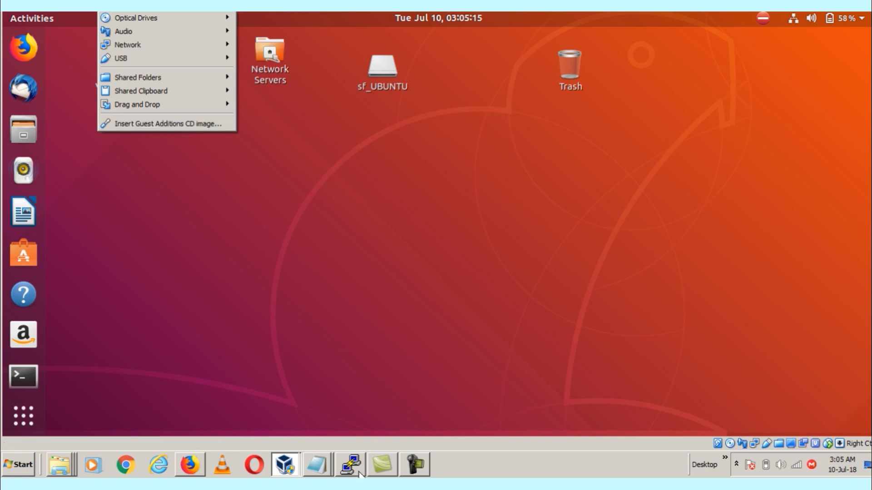
left_click(349, 465)
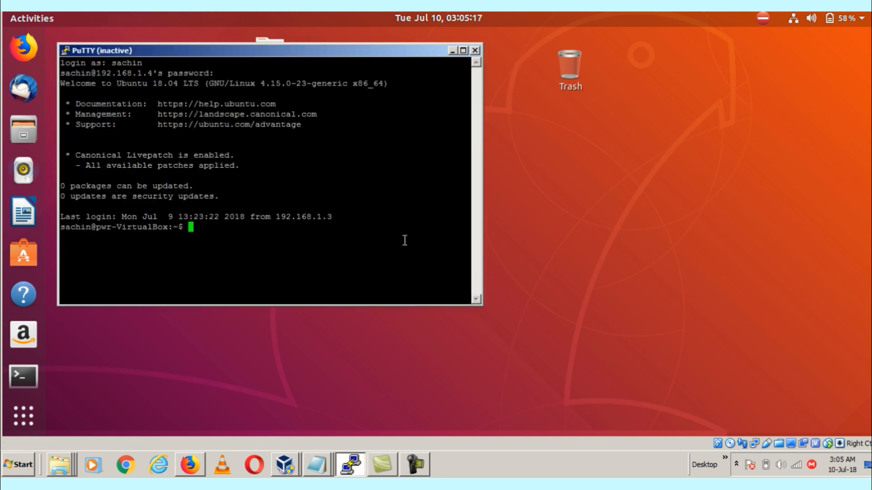
left_click(286, 465)
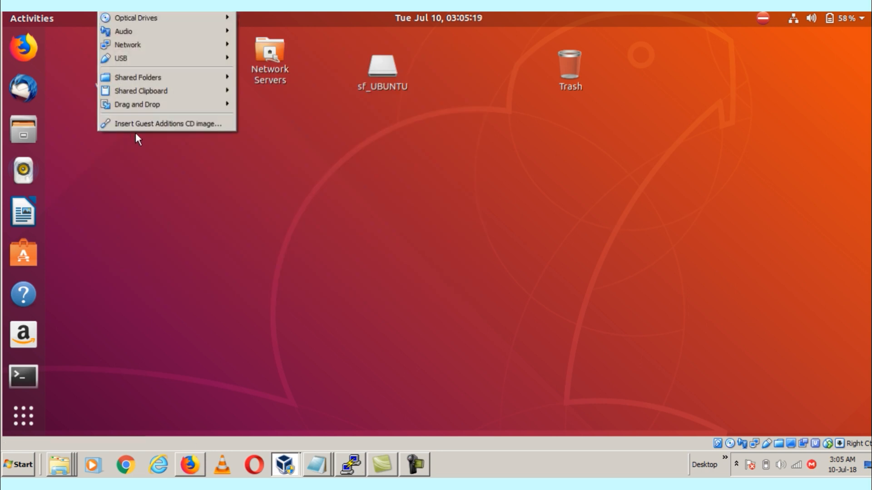
left_click(166, 123)
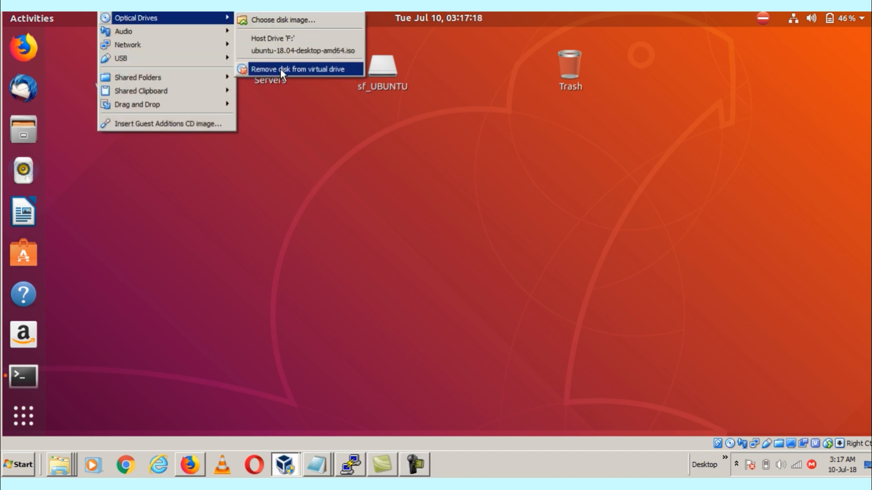
Step: Eject the Ubuntu VM's optical disc, forcing the unmount, and insert the Guest Additions image
left_click(298, 69)
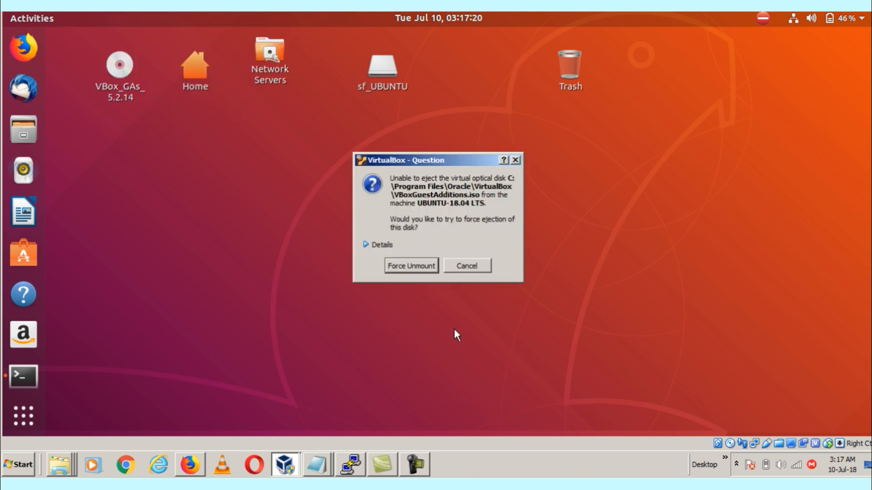
left_click(411, 265)
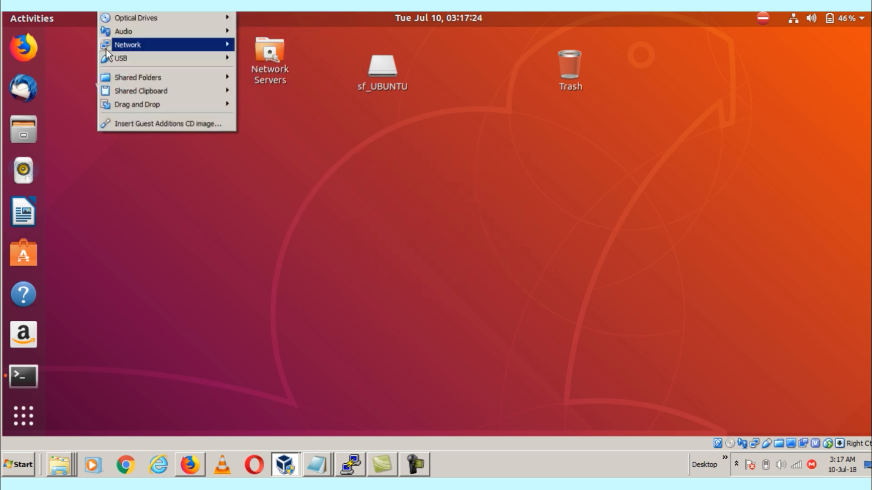
left_click(548, 253)
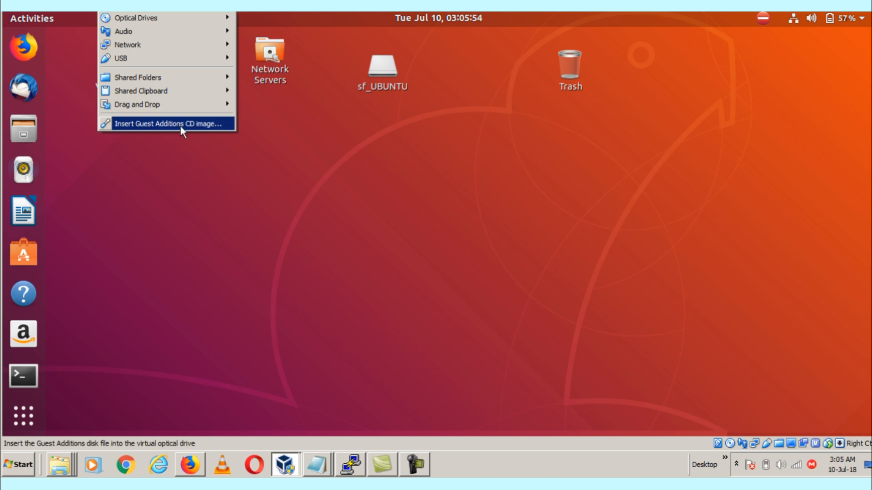
mouse_move(136, 18)
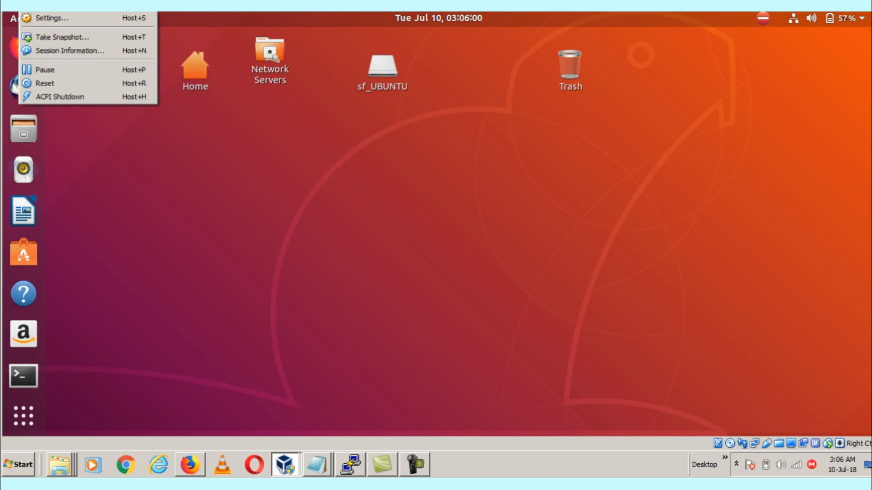
mouse_move(55, 18)
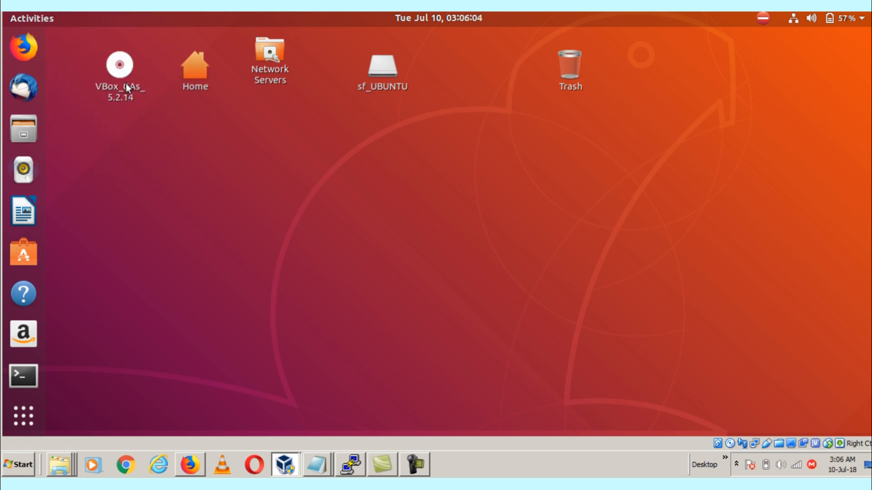
right_click(119, 64)
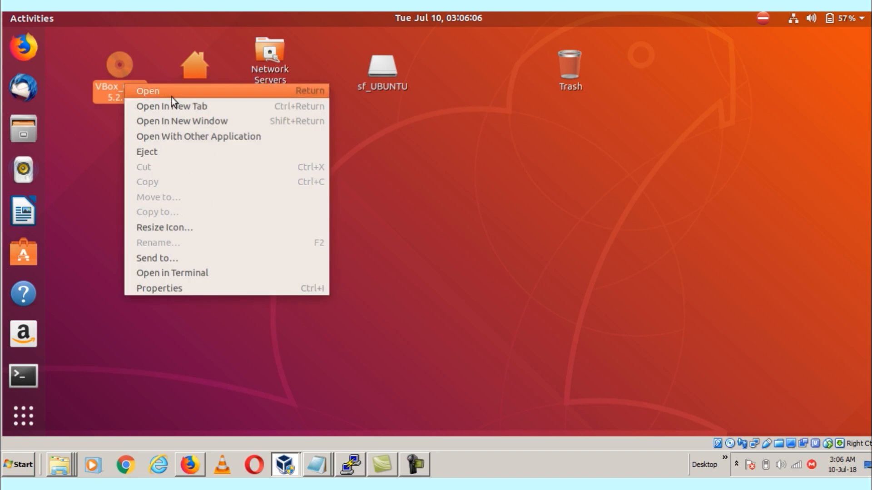
left_click(439, 213)
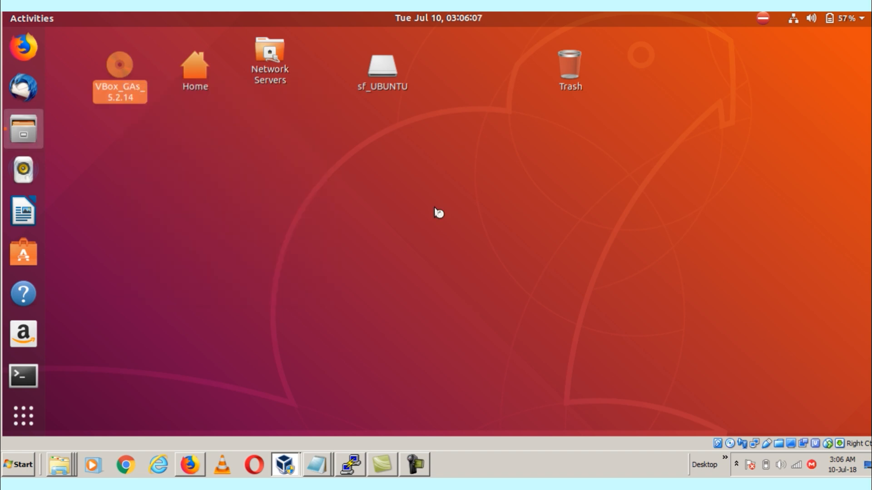
double_click(118, 64)
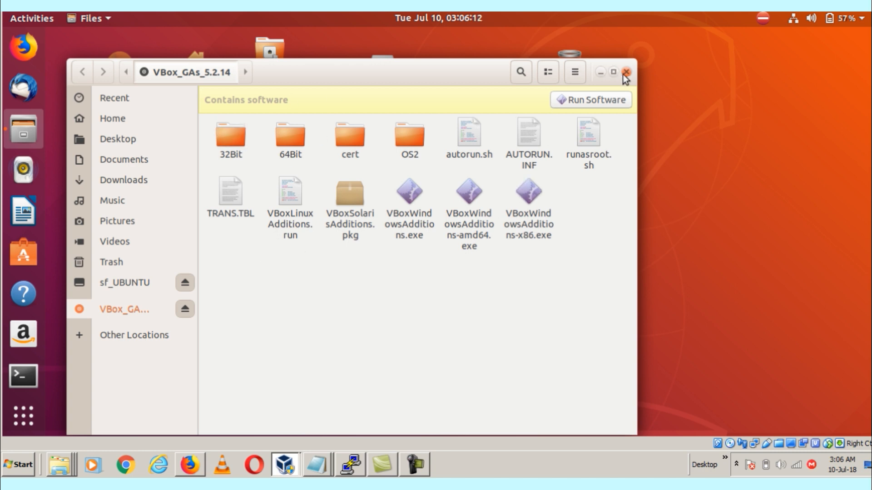
left_click(624, 73)
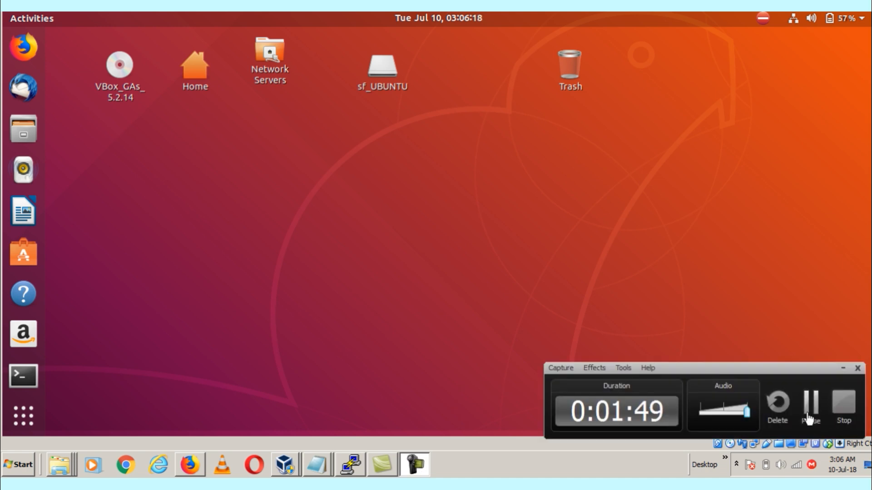
Step: Check About VirtualBox shows version 5.2.14, then close the dialog
double_click(118, 65)
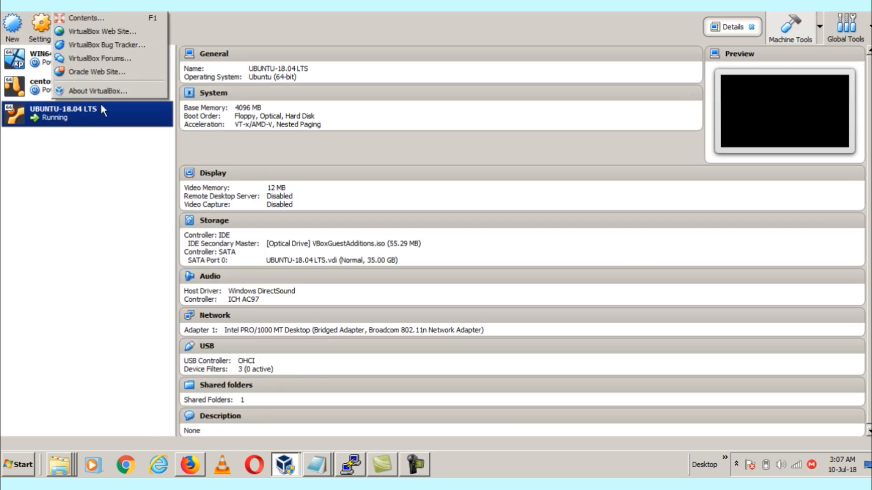
left_click(99, 91)
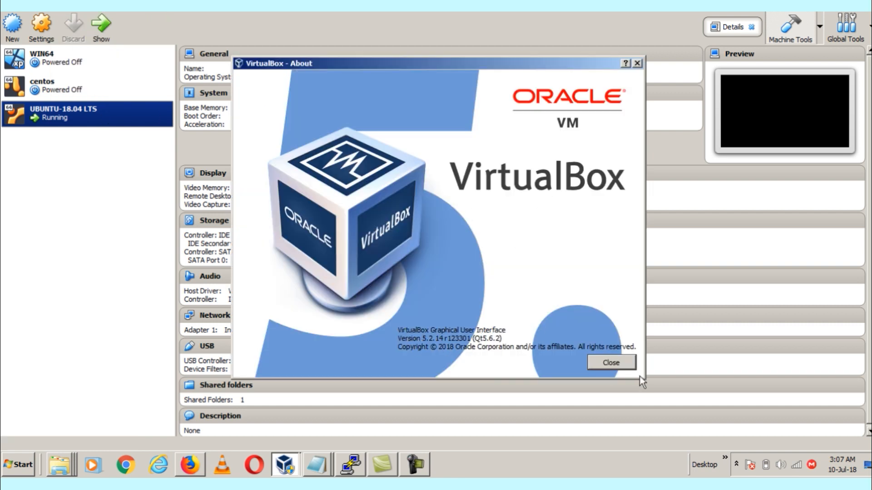
mouse_move(574, 361)
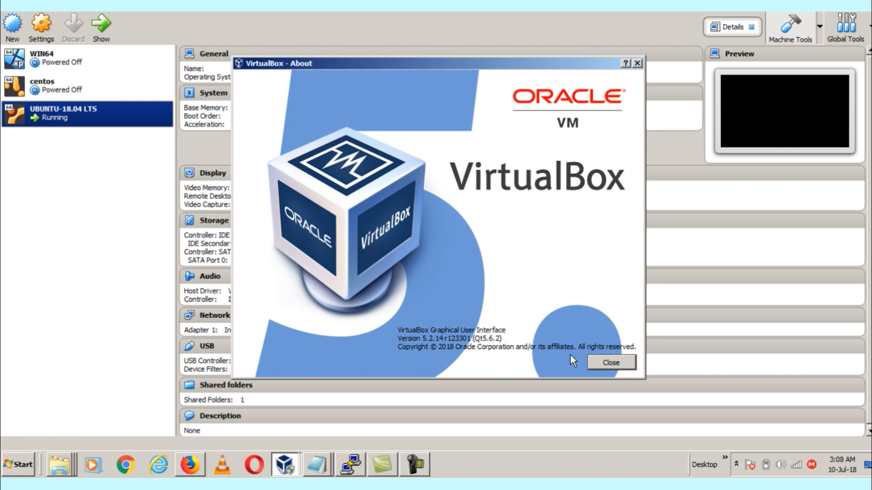
left_click(609, 362)
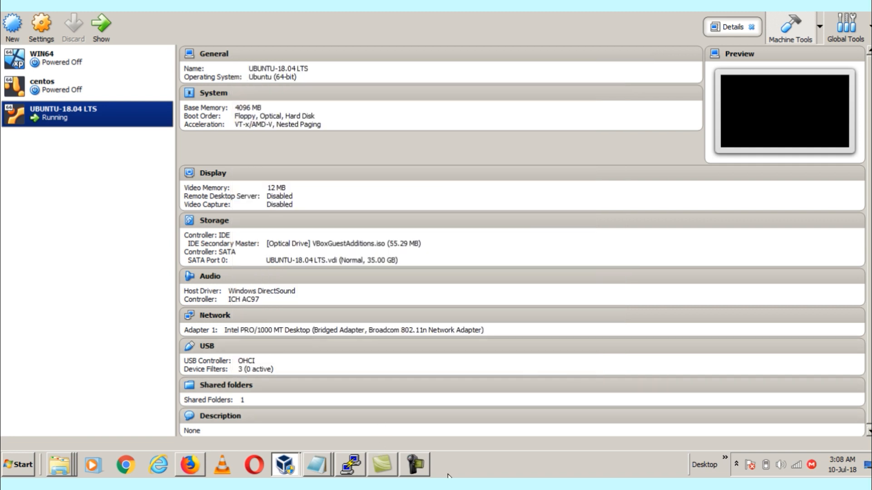
left_click(414, 465)
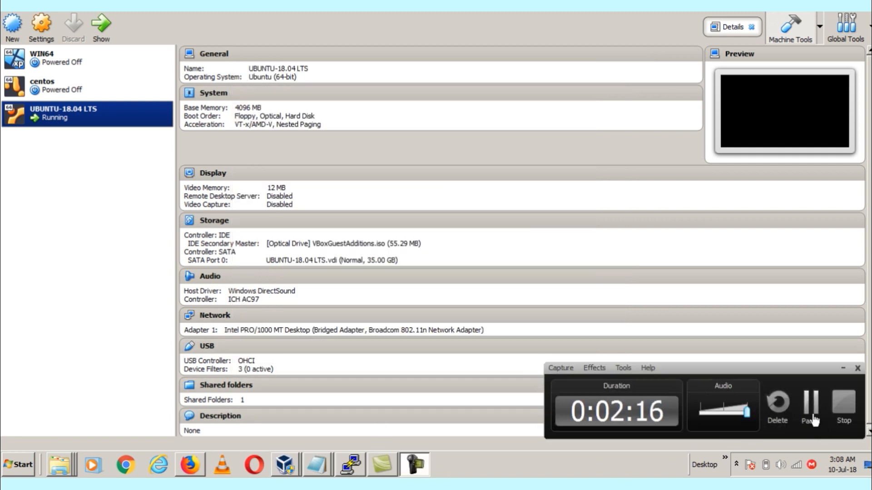
Step: Run lsmod | grep vboxguest | xargs modinfo, confirming vboxguest 5.2.14 r123301
left_click(285, 465)
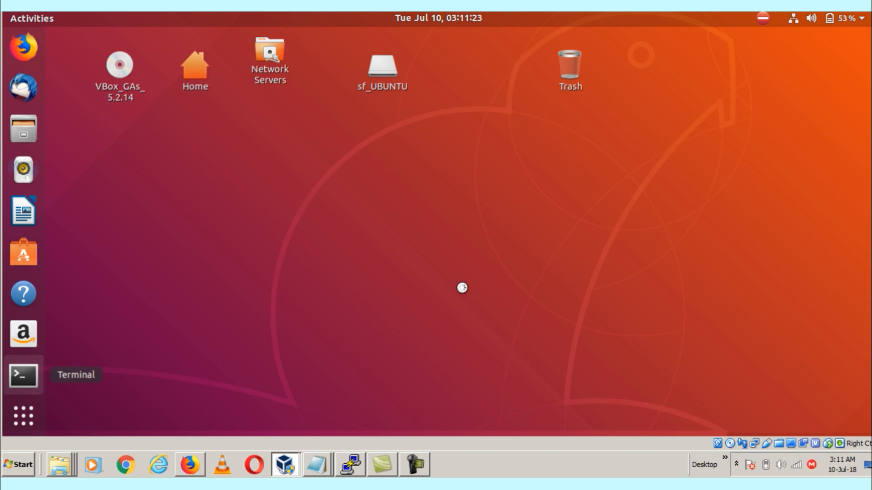
left_click(23, 375)
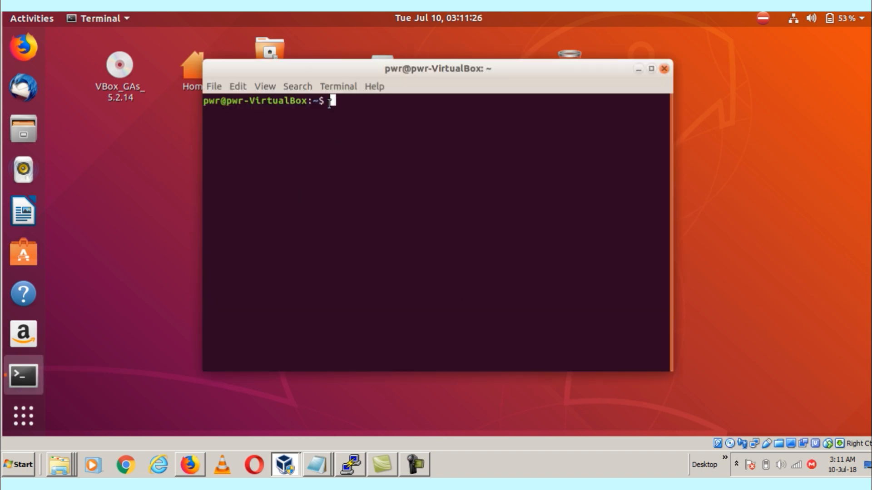
right_click(332, 102)
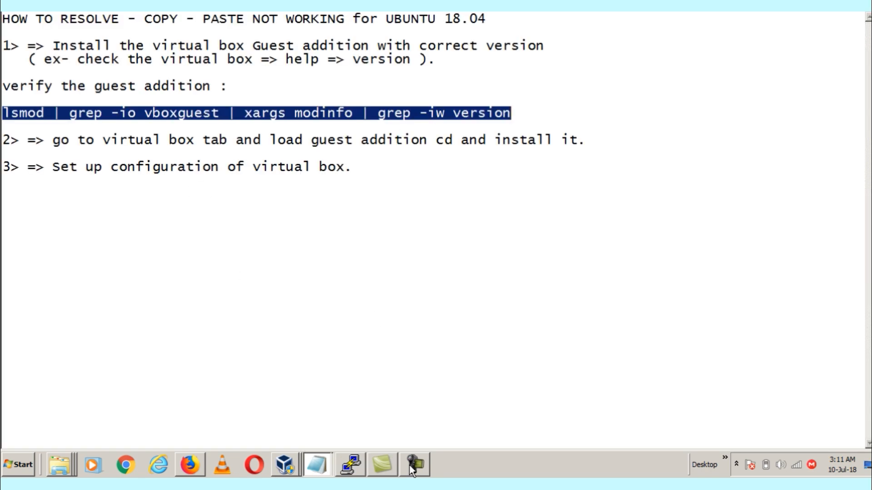
left_click(349, 465)
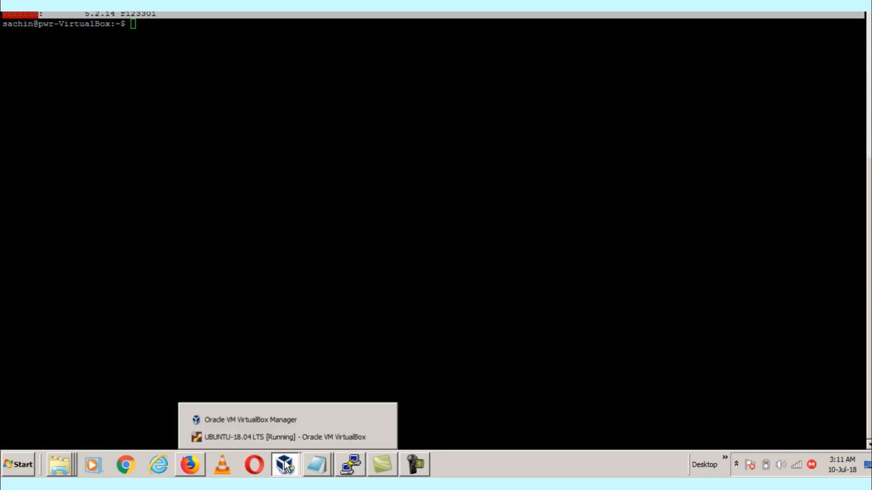
left_click(283, 437)
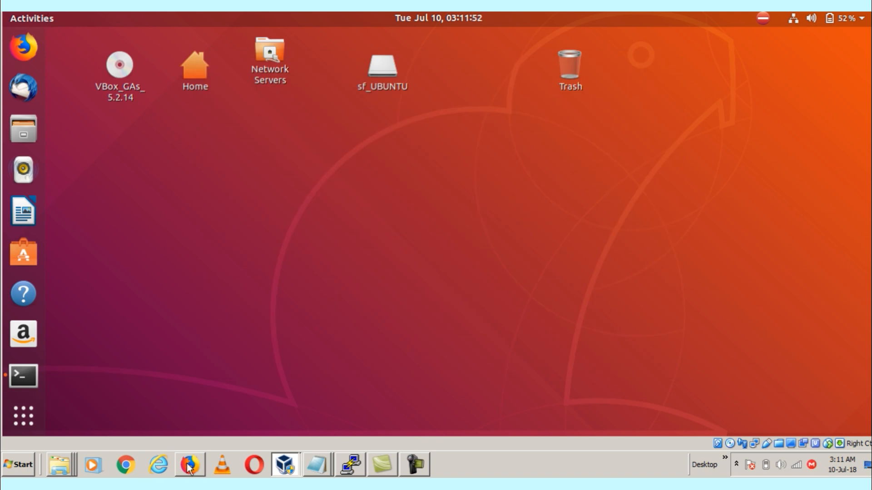
left_click(318, 465)
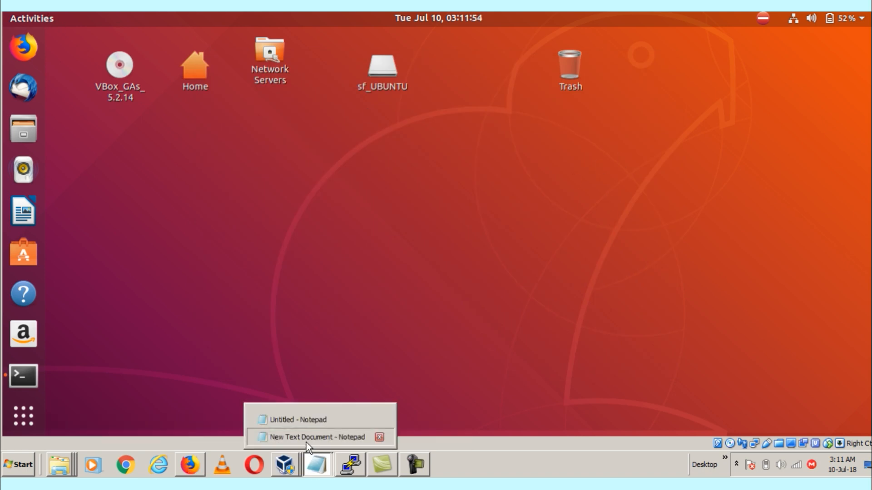
left_click(314, 437)
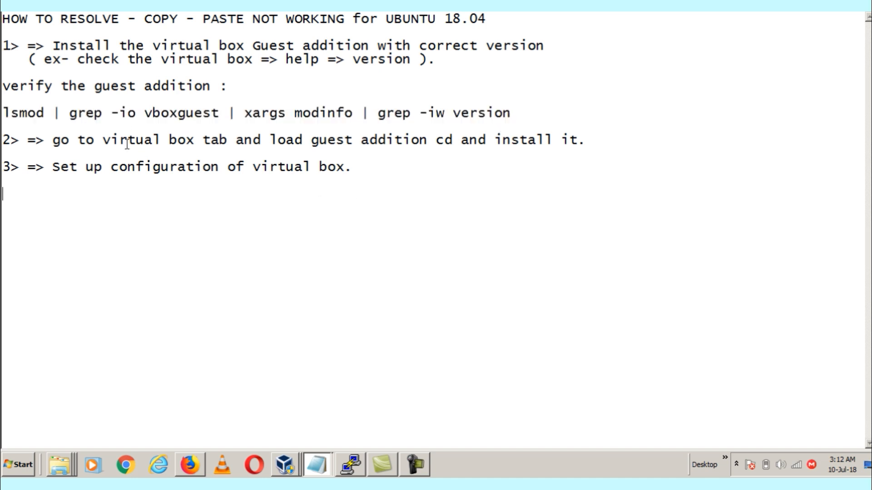
mouse_move(414, 152)
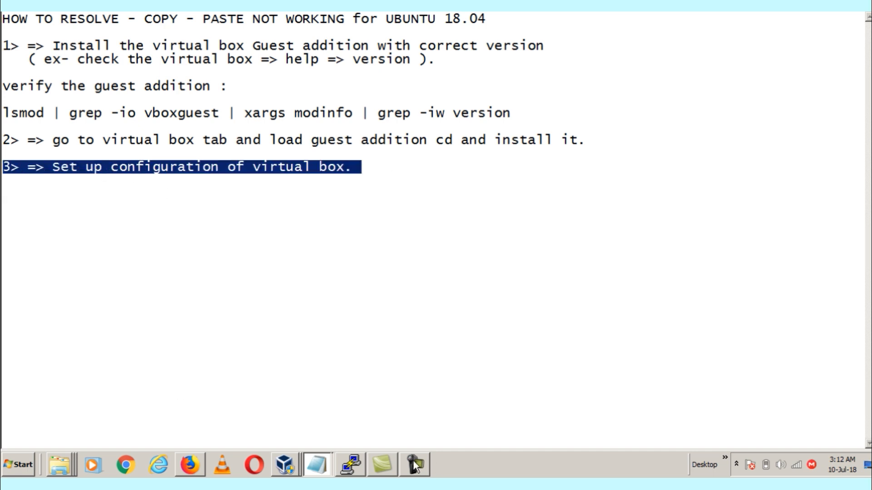
left_click(285, 465)
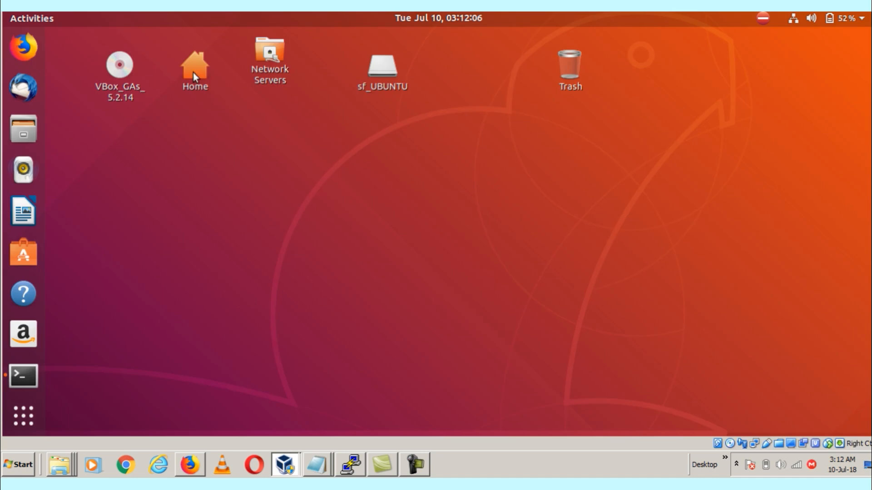
Step: Open the Devices menu showing Shared Clipboard set to Bidirectional
left_click(11, 18)
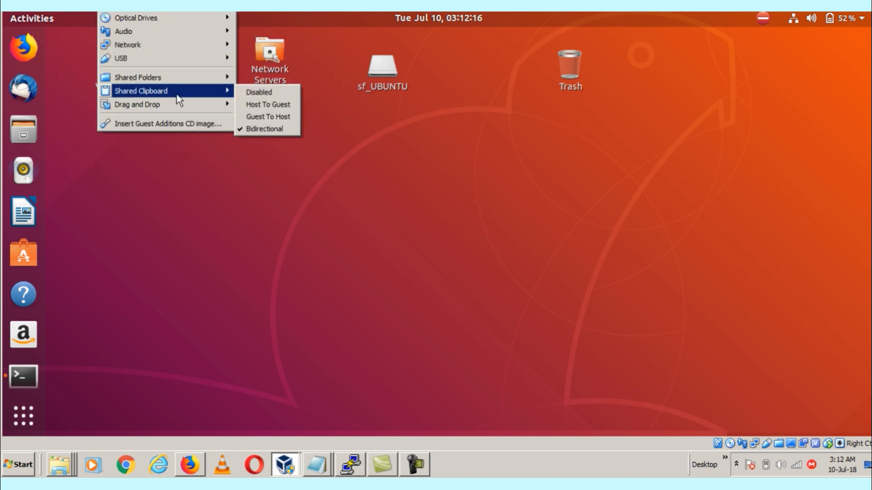
mouse_move(264, 129)
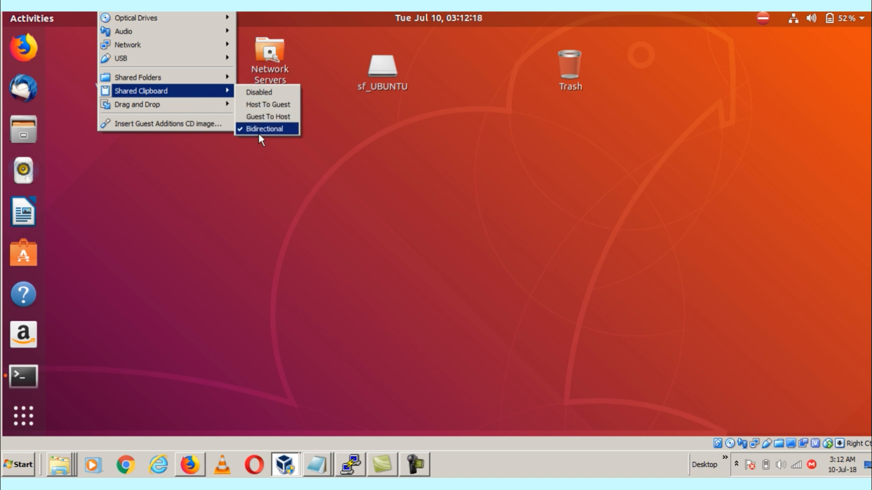
mouse_move(137, 104)
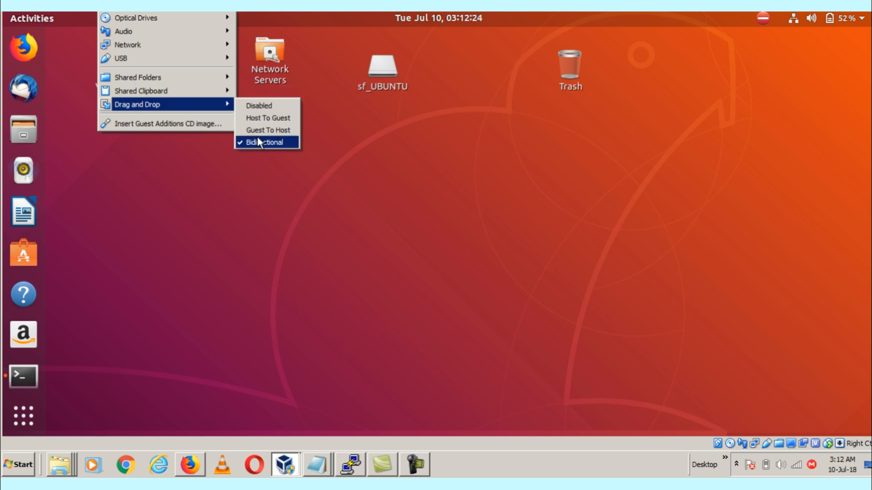
mouse_move(137, 77)
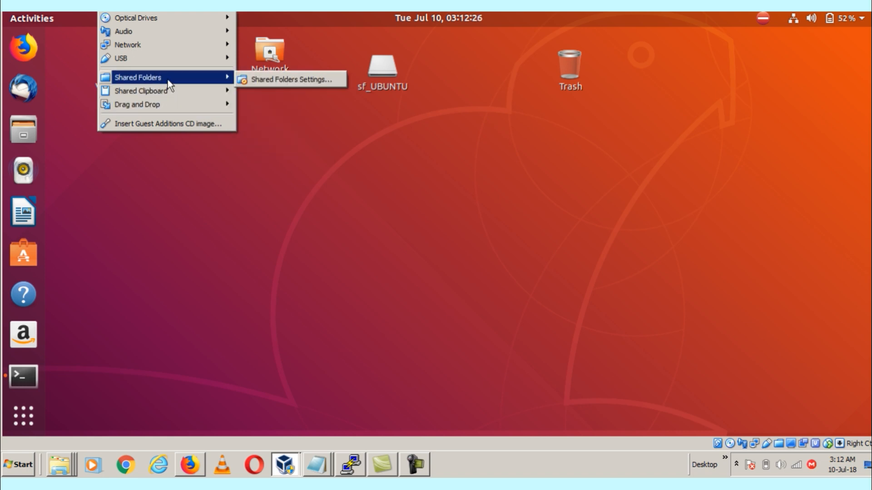
mouse_move(137, 104)
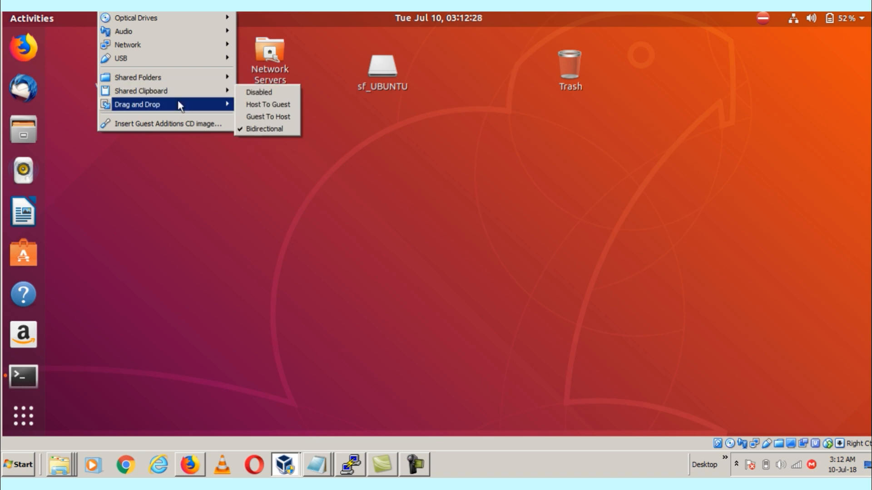
mouse_move(141, 91)
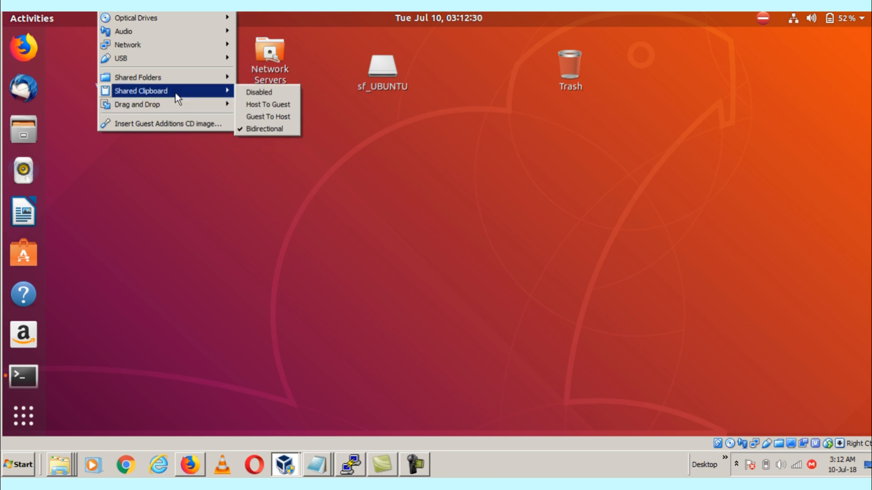
mouse_move(137, 104)
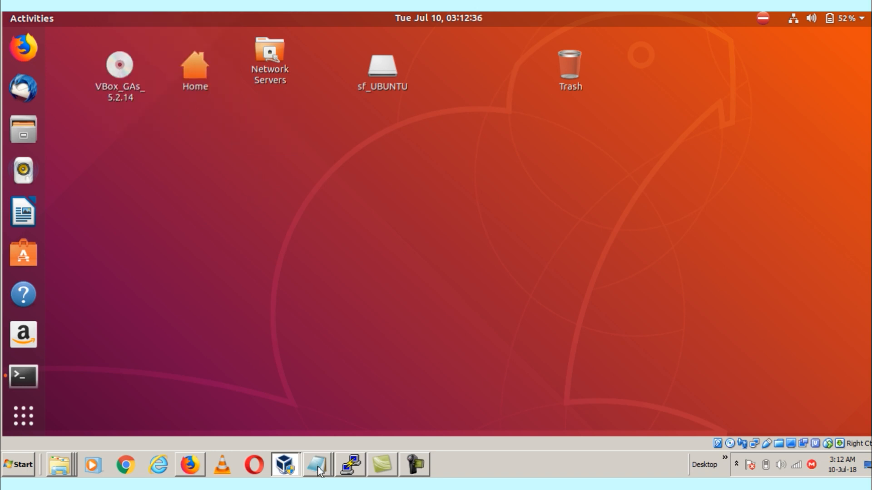
Step: Type 'now test -' and 'TEST LETTER' lines in Notepad, then copy TEST LETTER
left_click(316, 464)
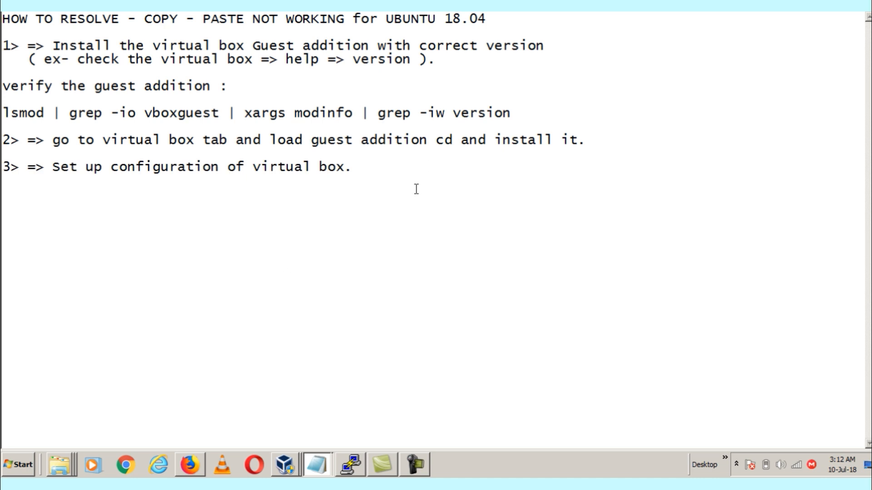
type("now test")
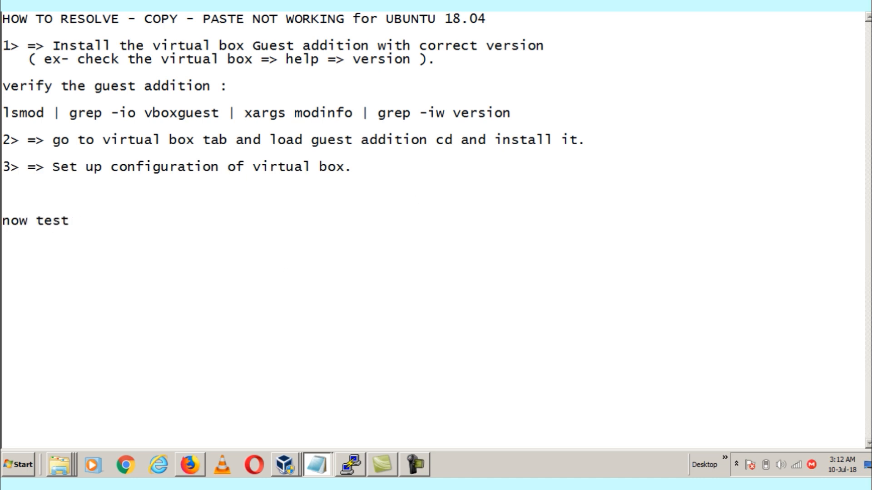
type("-")
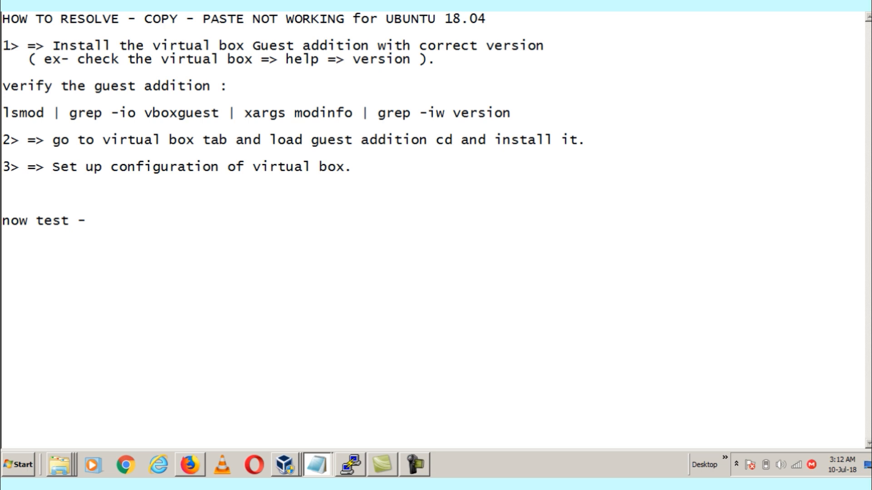
type("T")
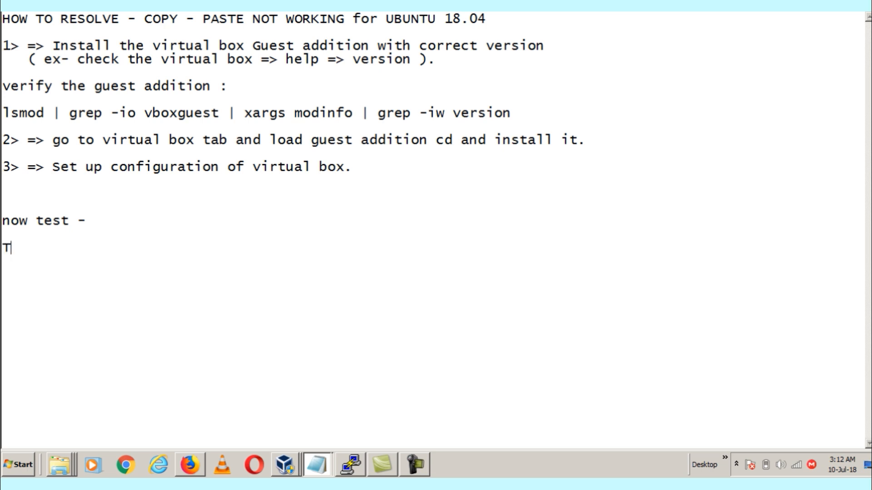
type("EST LE")
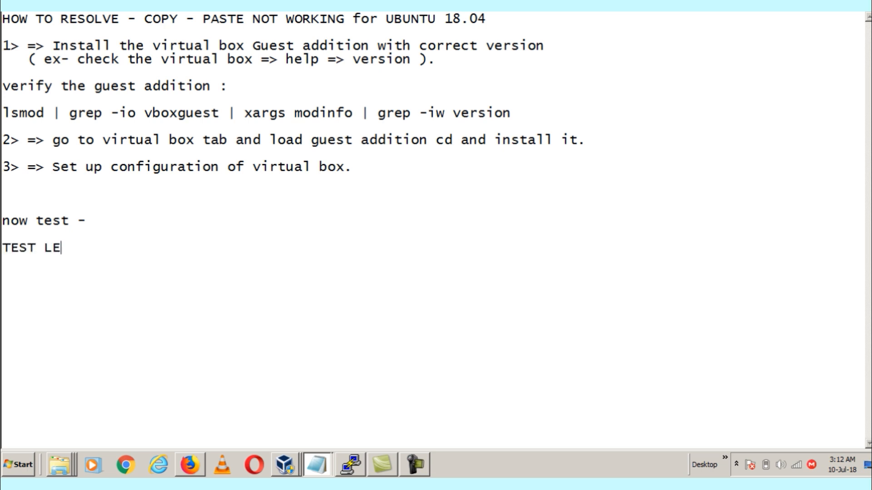
type("TTER")
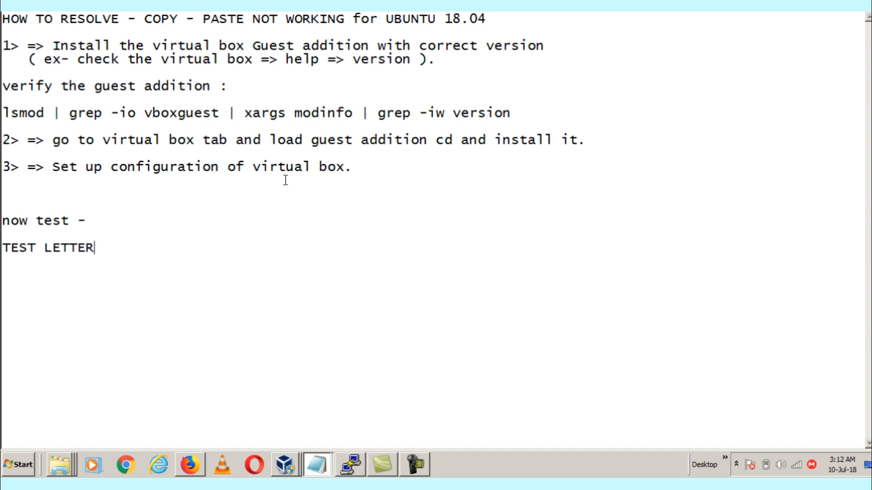
double_click(47, 248)
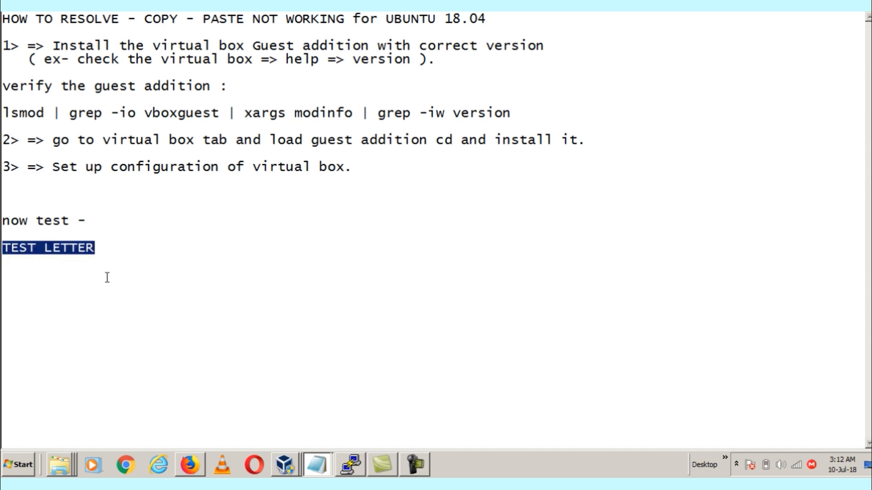
left_click(414, 465)
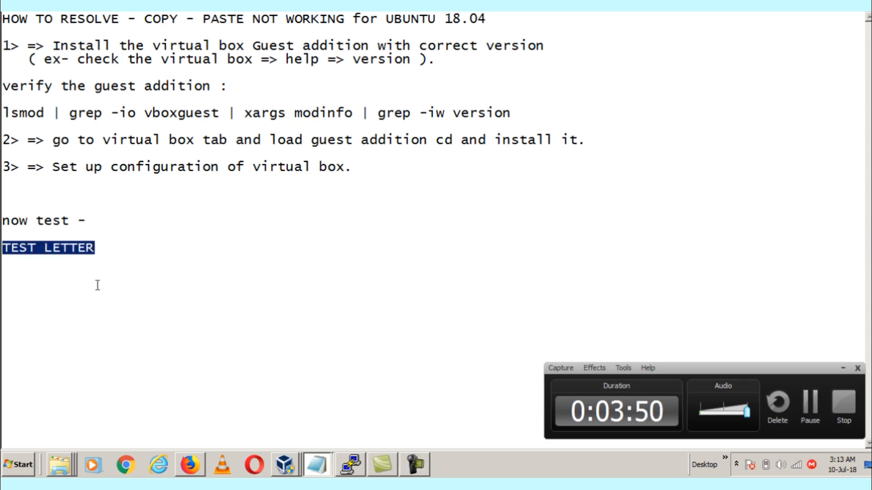
Step: Switch to the Ubuntu VM and launch Firefox from the dock
left_click(349, 465)
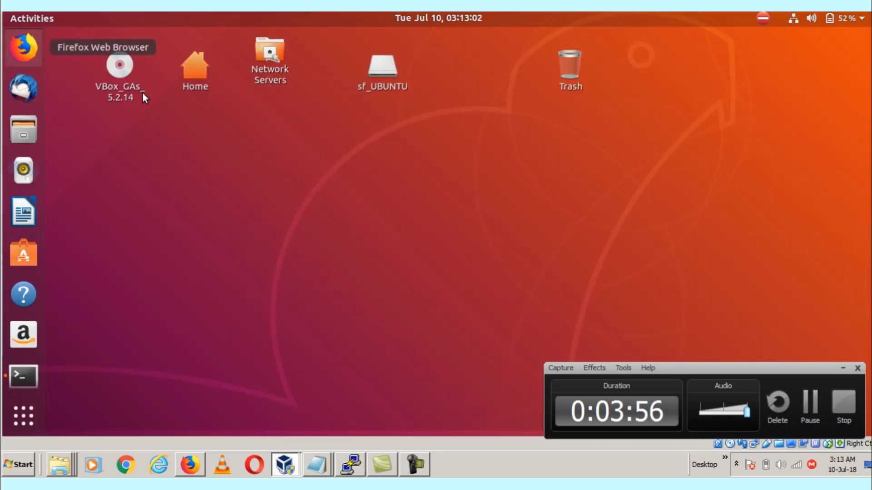
left_click(23, 46)
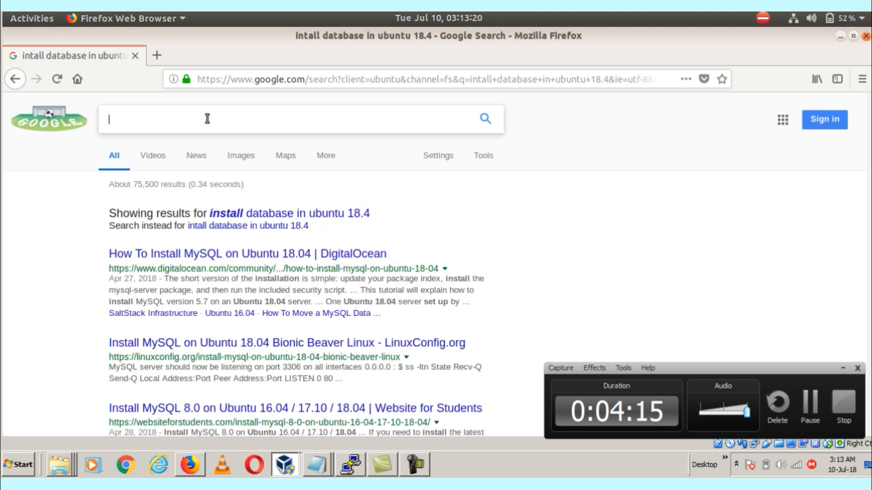
Step: Paste TEST LETTER into Google search, then extend the query to 'TEST LETTER from ubuntu'
type("TEST LETTER")
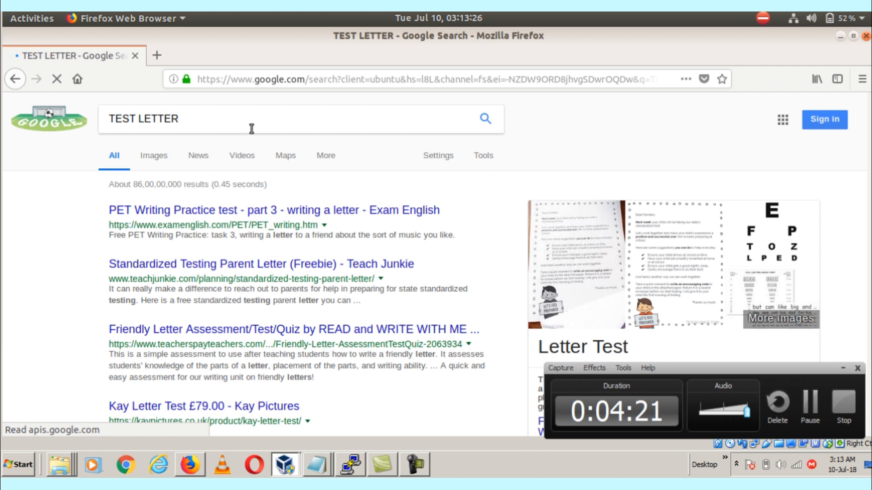
left_click(250, 119)
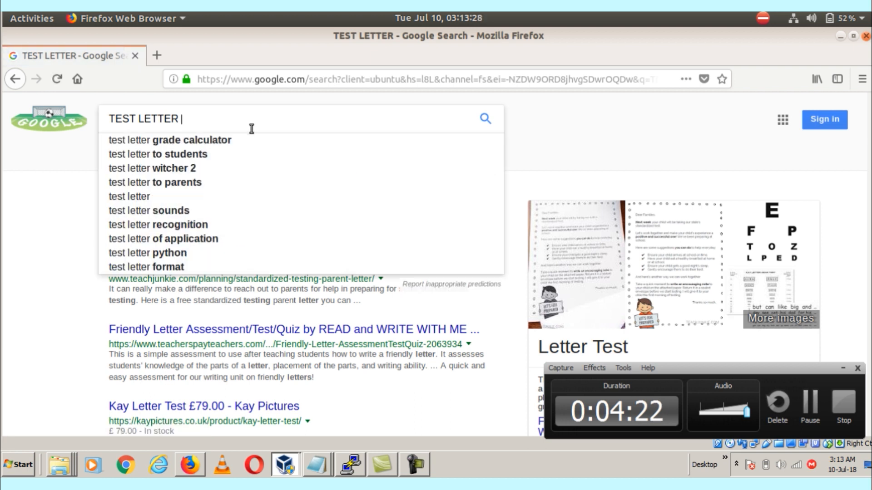
type("from")
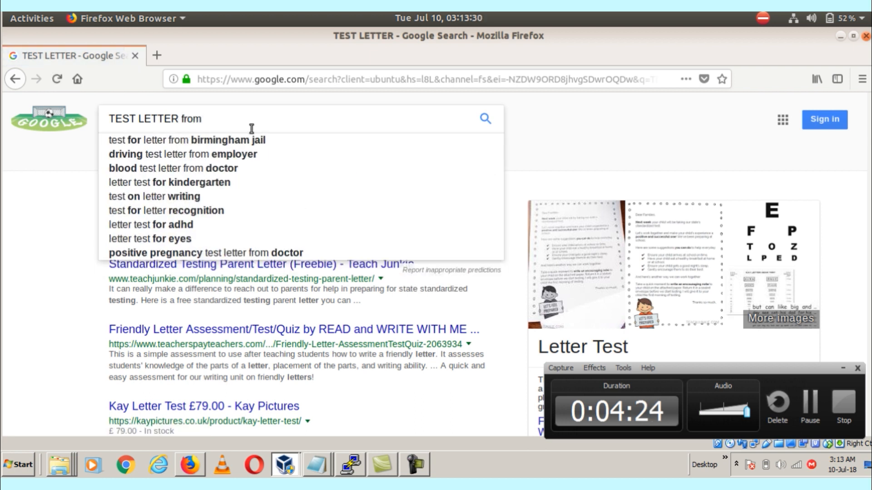
type("ubuntu")
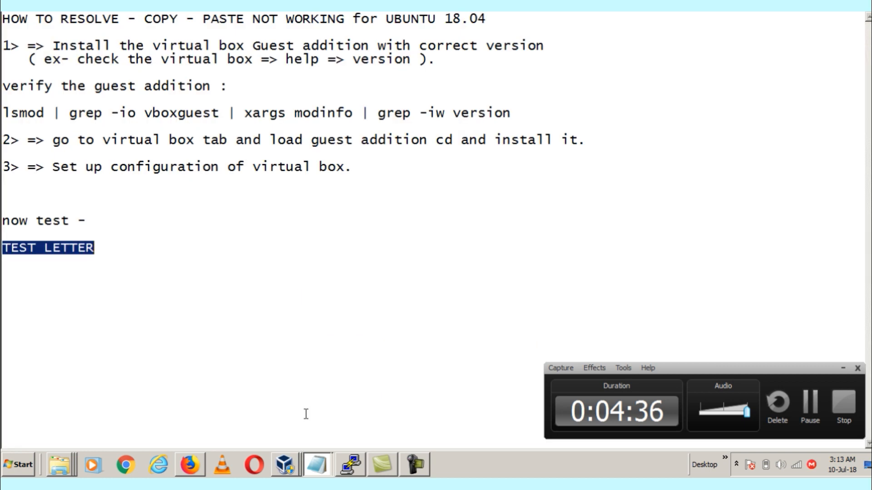
Step: Paste 'TEST LETTER from ubuntu' below TEST LETTER in Notepad
left_click(307, 285)
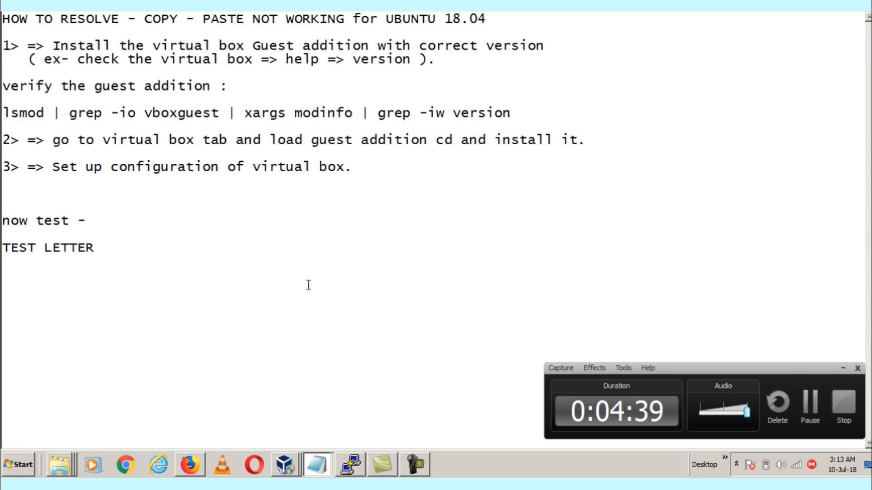
type("TEST LETTER from ubuntu")
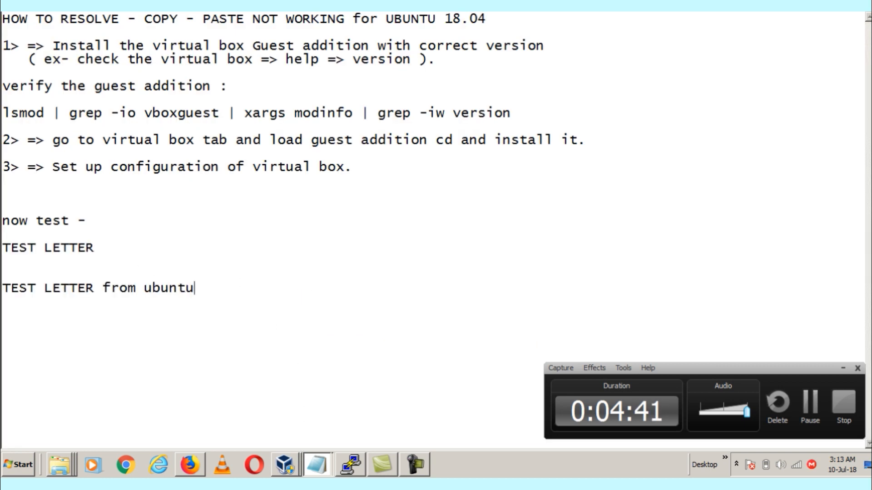
left_click(17, 5)
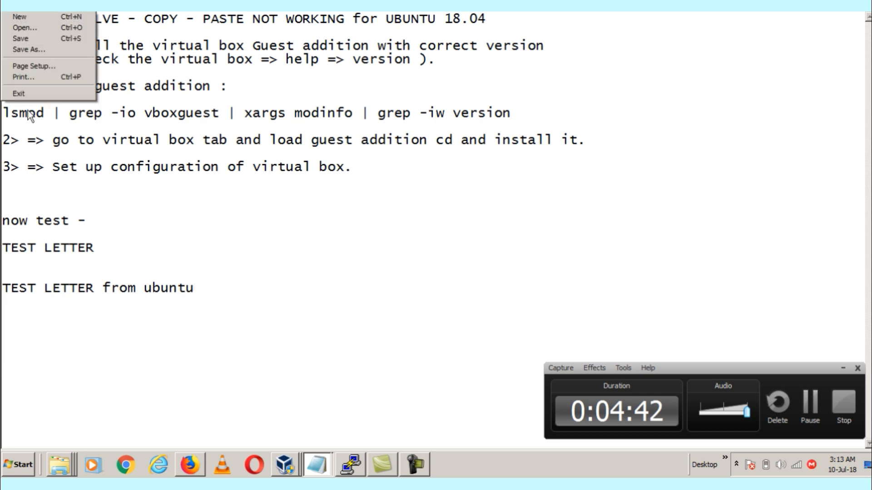